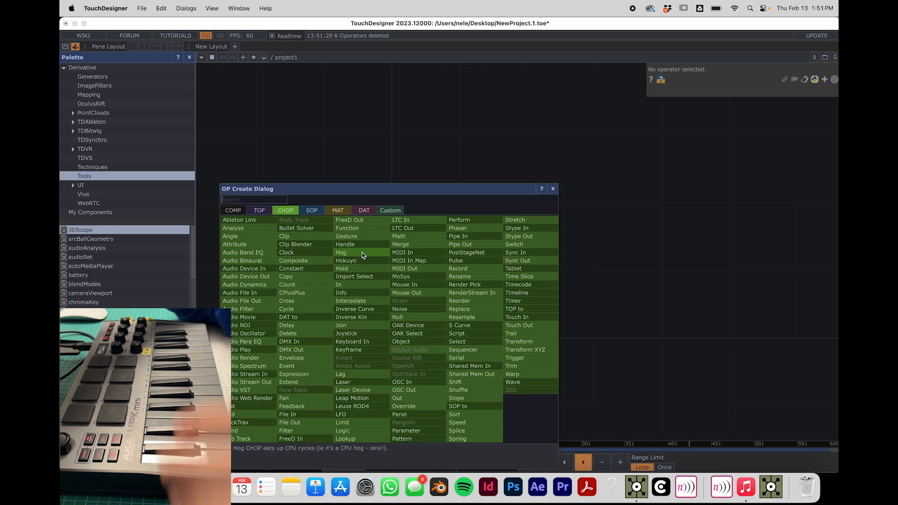
Add a MIDI In CHOP (midiin1) from a 'midi' search and enlarge its node preview
{"action": "type", "text": "midi"}
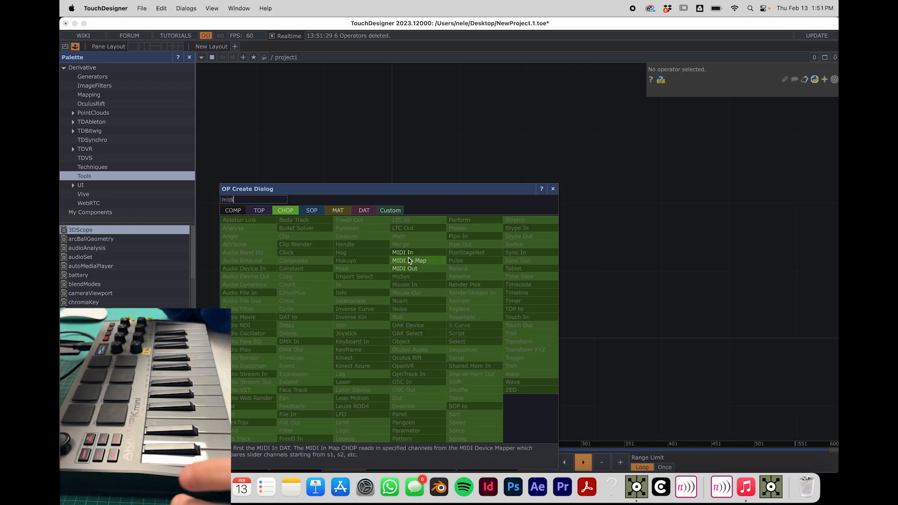
{"action": "left_click", "coordinate": [403, 253]}
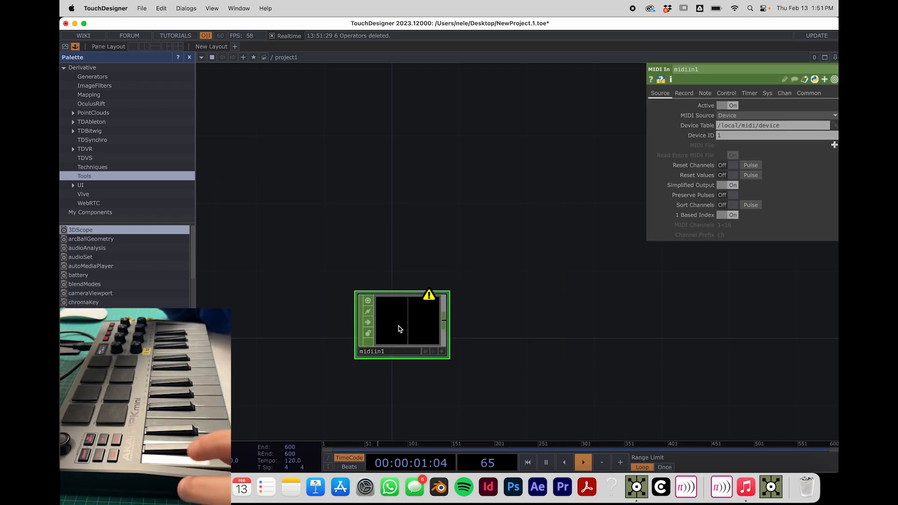
{"action": "left_click_drag", "start_coordinate": [401, 323], "coordinate": [326, 275]}
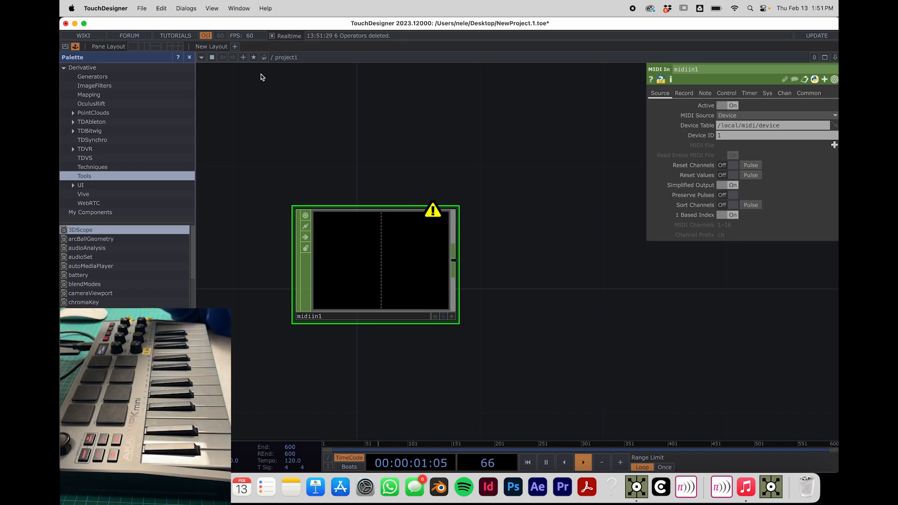
Open the MIDI Device Mapper from Dialogs and create a new device mapping
{"action": "left_click", "coordinate": [185, 8]}
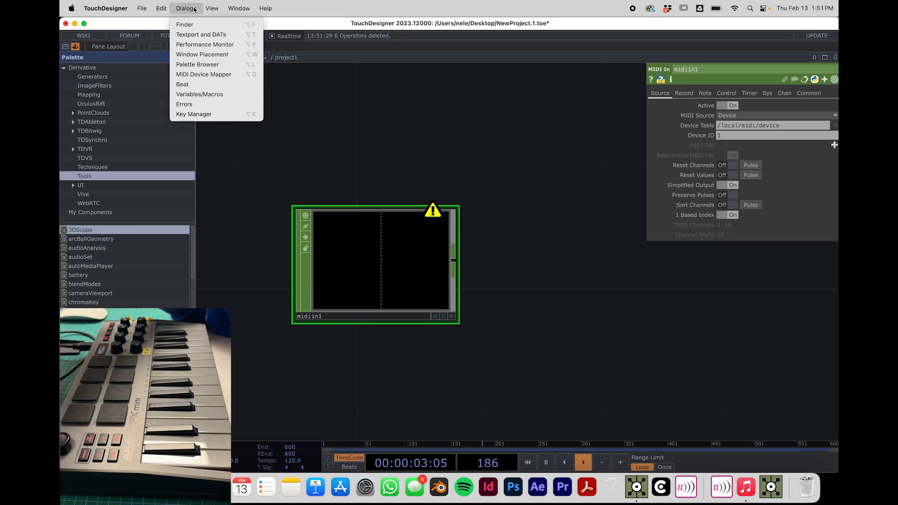
{"action": "mouse_move", "coordinate": [217, 75]}
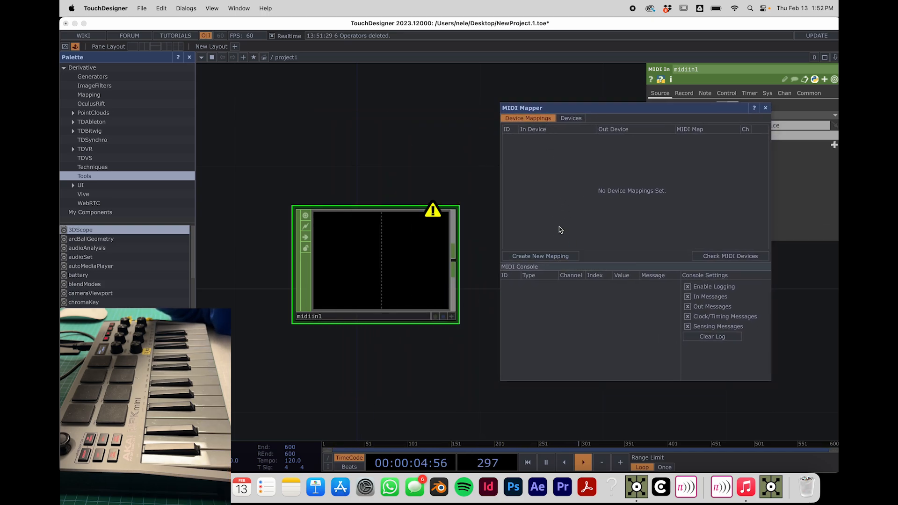
{"action": "left_click", "coordinate": [541, 256]}
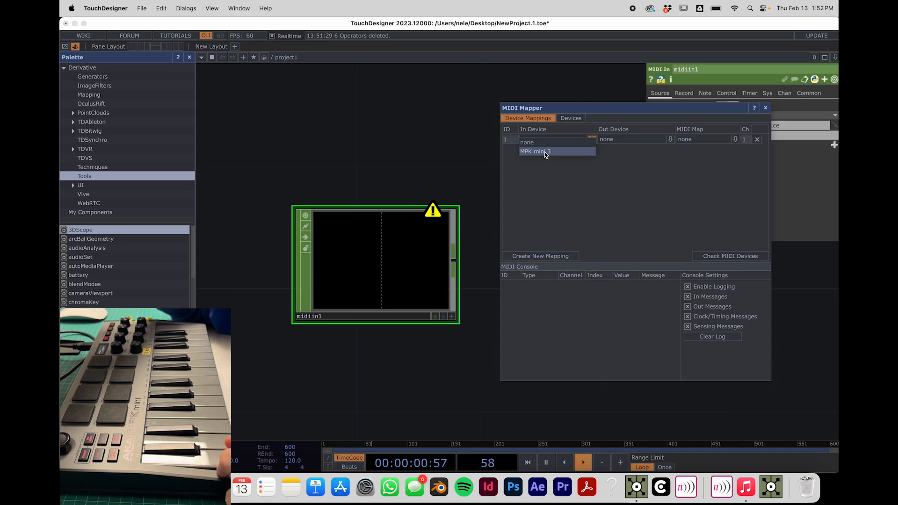
Choose MPK mini 3 as the mapping's In Device
{"action": "left_click", "coordinate": [546, 151]}
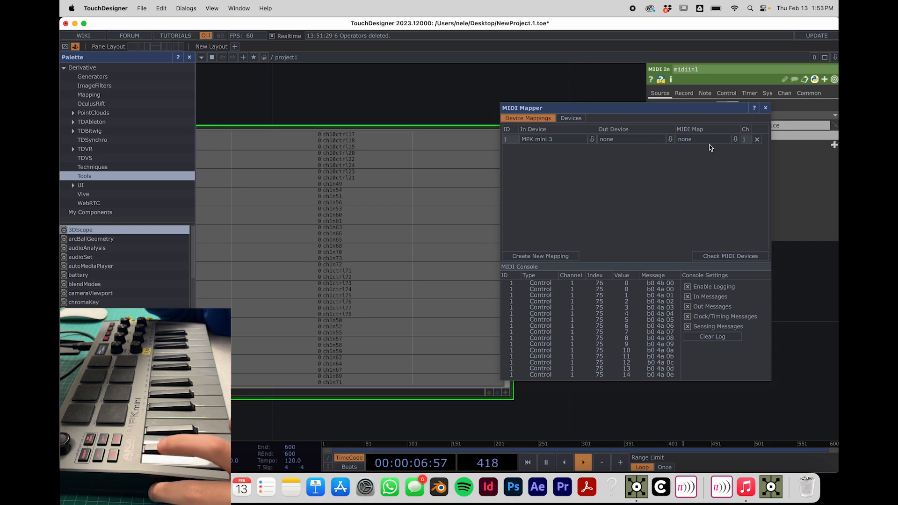
{"action": "left_click", "coordinate": [704, 140]}
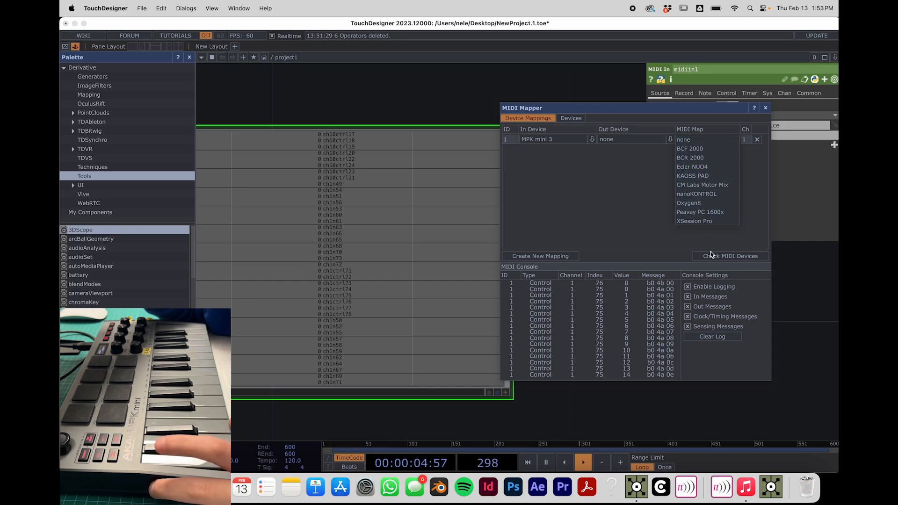
{"action": "mouse_move", "coordinate": [693, 176]}
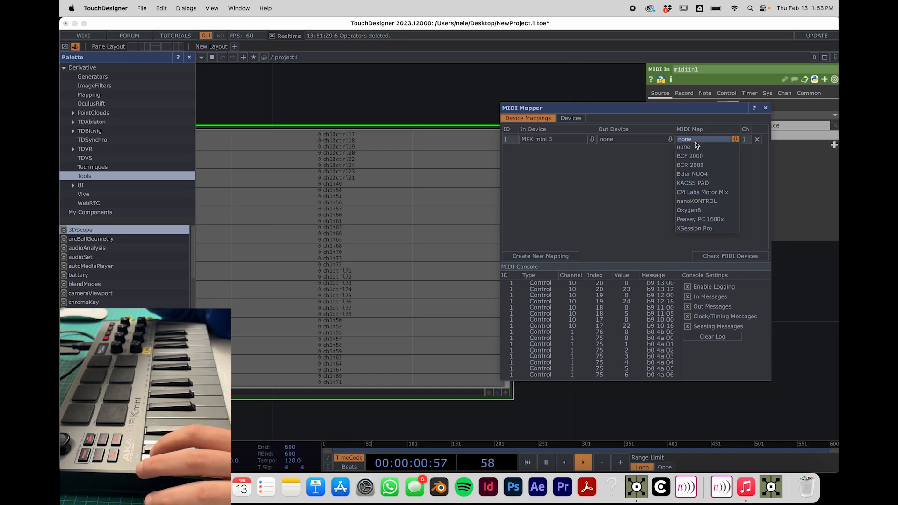
{"action": "left_click", "coordinate": [683, 147]}
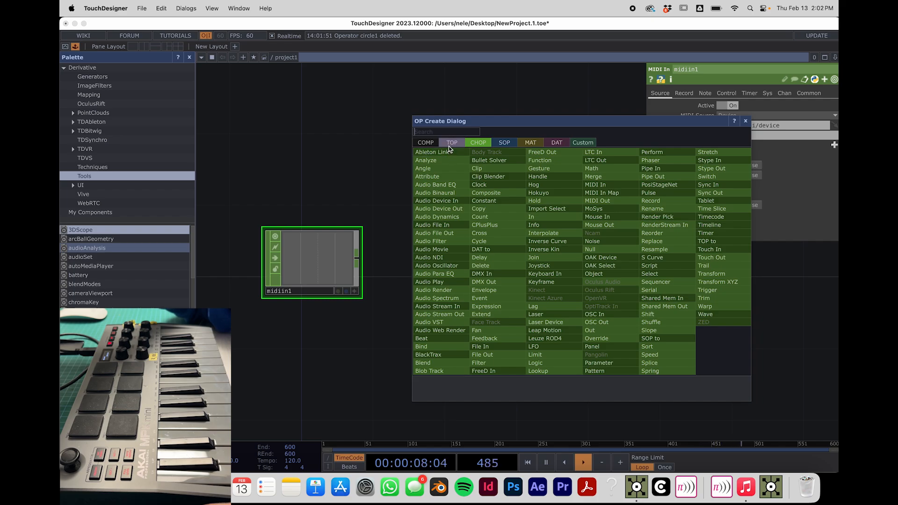
Show the TOP operator family in the OP Create dialog
{"action": "left_click", "coordinate": [452, 143]}
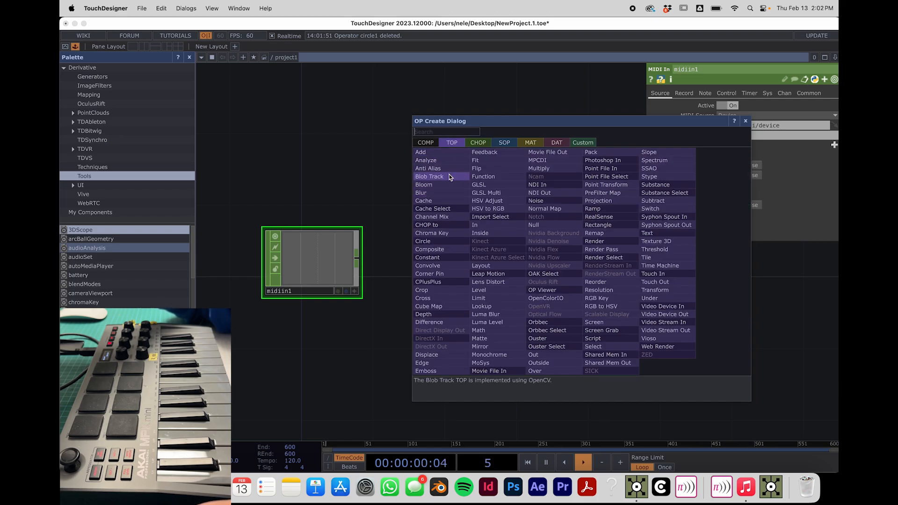
{"action": "mouse_move", "coordinate": [446, 202]}
{"action": "type", "text": "se"}
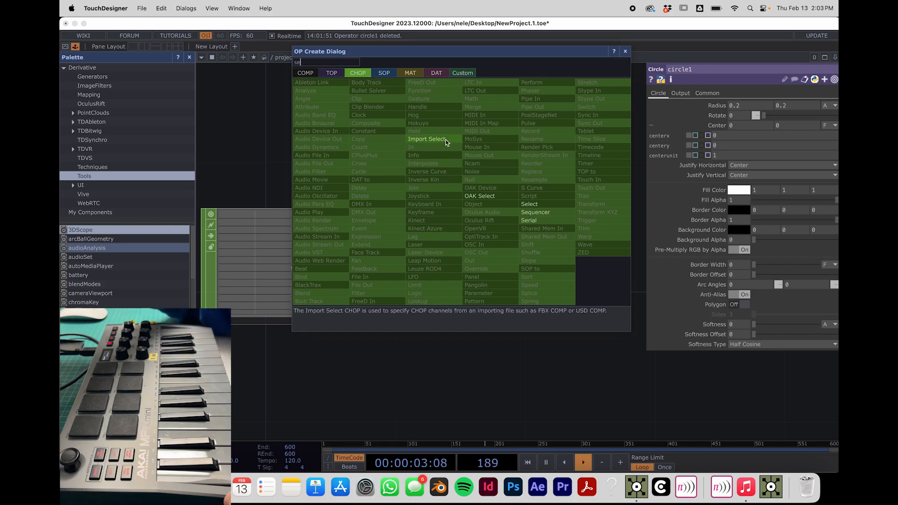
{"action": "left_click", "coordinate": [530, 204]}
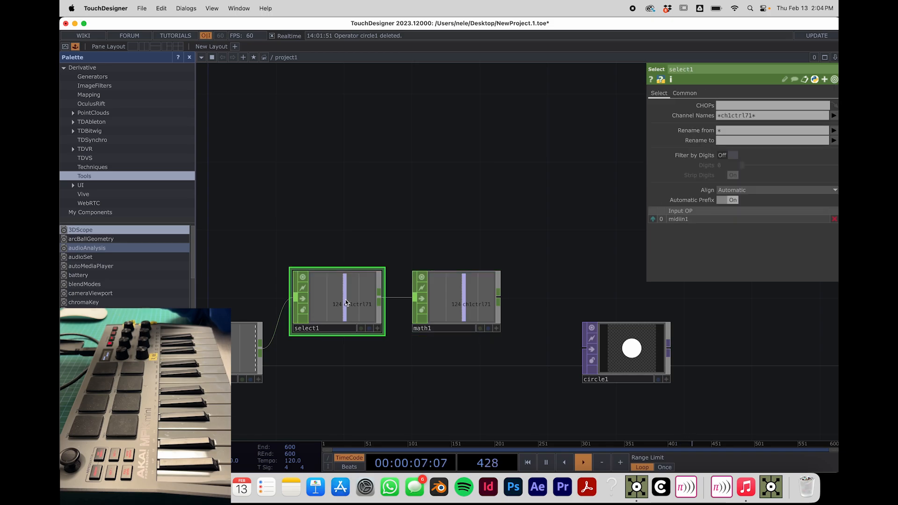
Open math1's parameters and view its multiply and add options
{"action": "left_click", "coordinate": [455, 302]}
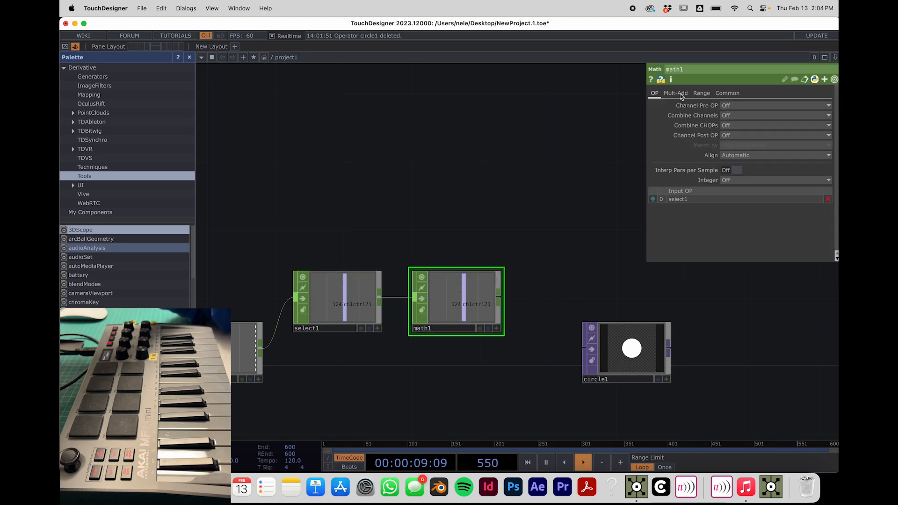
{"action": "left_click", "coordinate": [702, 92]}
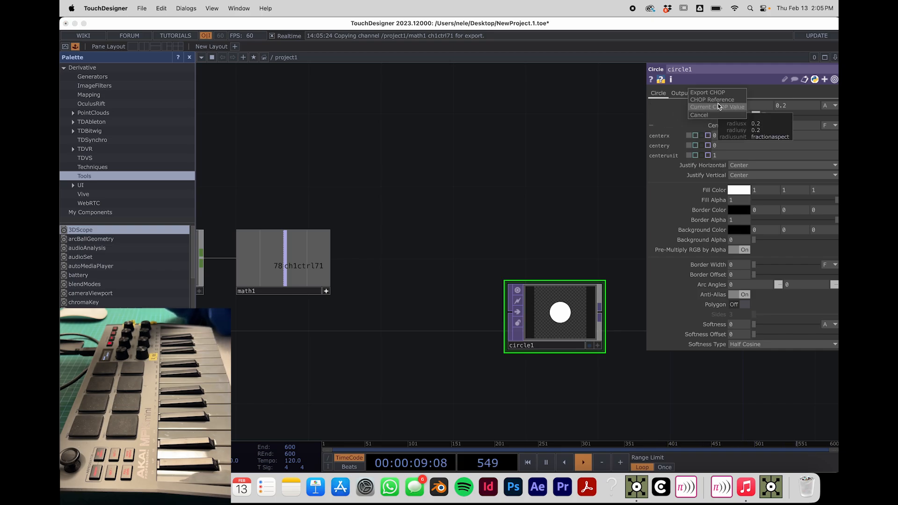
Export math1's ch1ctrl71 slider channel onto circle1's Radius parameter
{"action": "left_click", "coordinate": [717, 106]}
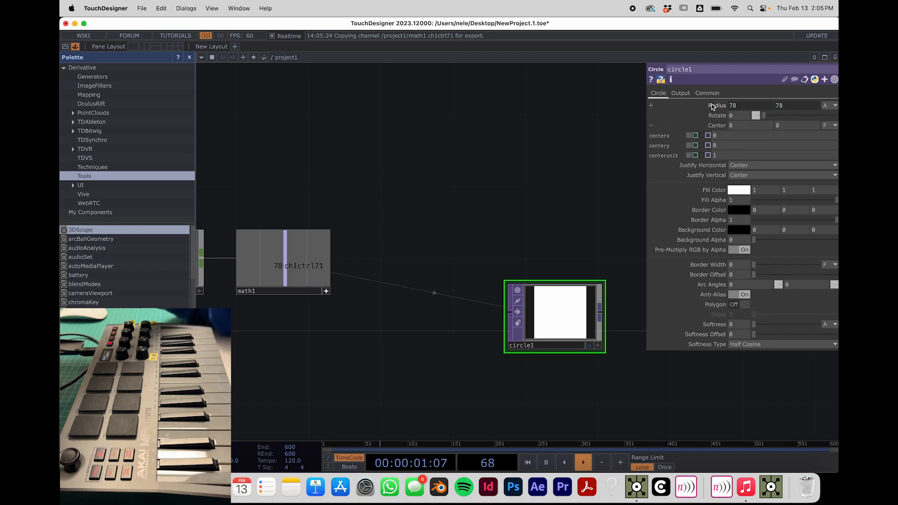
{"action": "left_click_drag", "start_coordinate": [554, 317], "coordinate": [536, 262]}
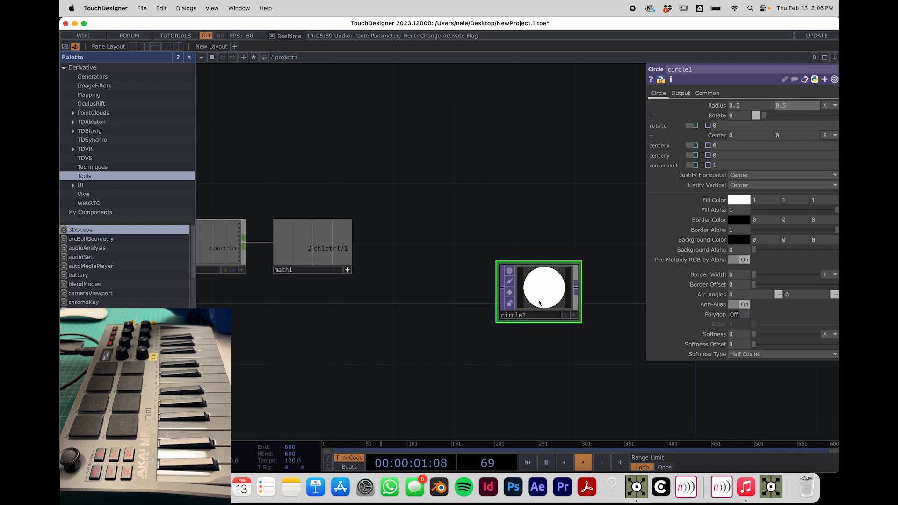
Undo the radius link so circle1's Radius is back to 0.5
{"action": "left_click_drag", "start_coordinate": [538, 289], "coordinate": [523, 247]}
{"action": "type", "text": "0.1"}
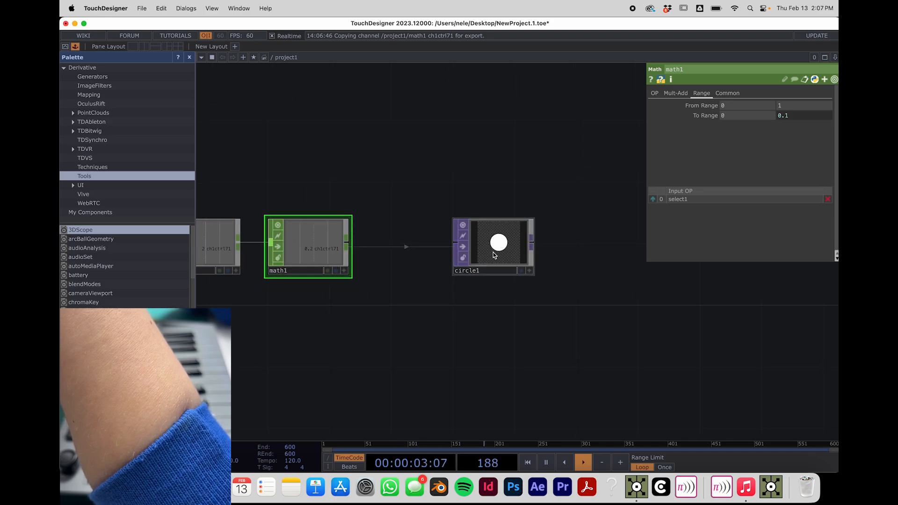
Open circle1's parameters to take the math1 channel rescaled to 0–0.1 on Radius
{"action": "left_click", "coordinate": [497, 246]}
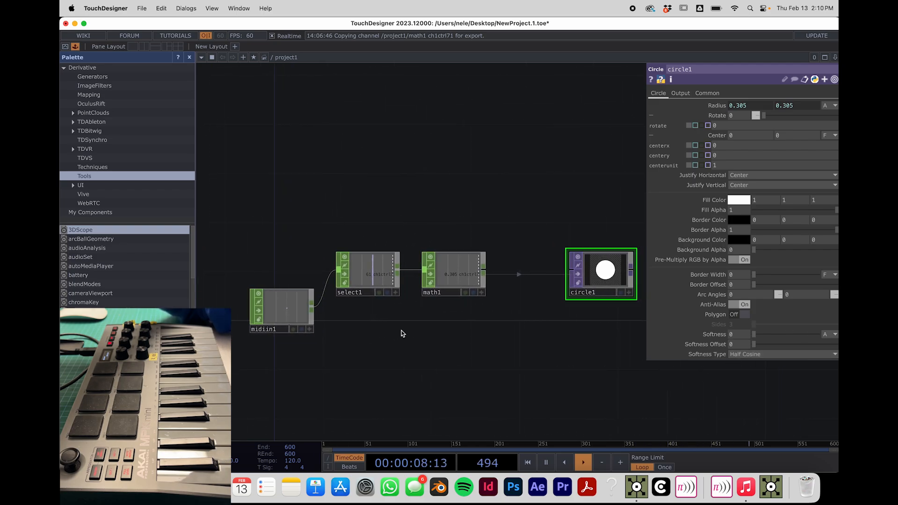
Select the select1 and math1 operators and copy the pair
{"action": "left_click", "coordinate": [366, 271]}
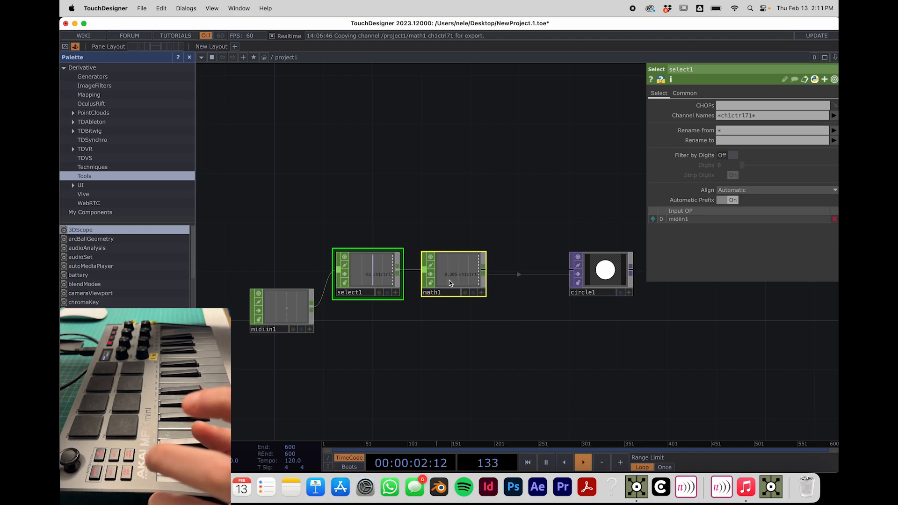
{"action": "key", "text": "cmd+v"}
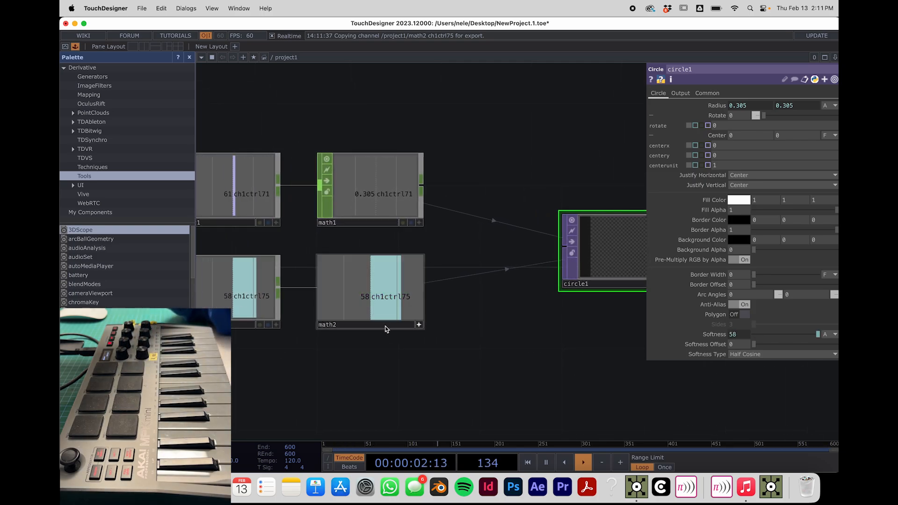
Open math2's parameters to rescale the ch1ctrl75 softness channel
{"action": "left_click", "coordinate": [369, 292]}
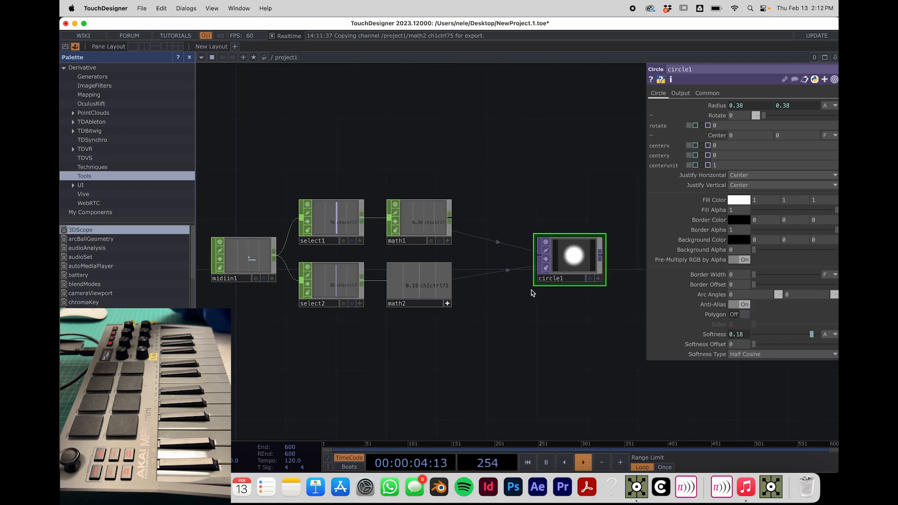
{"action": "mouse_move", "coordinate": [369, 176]}
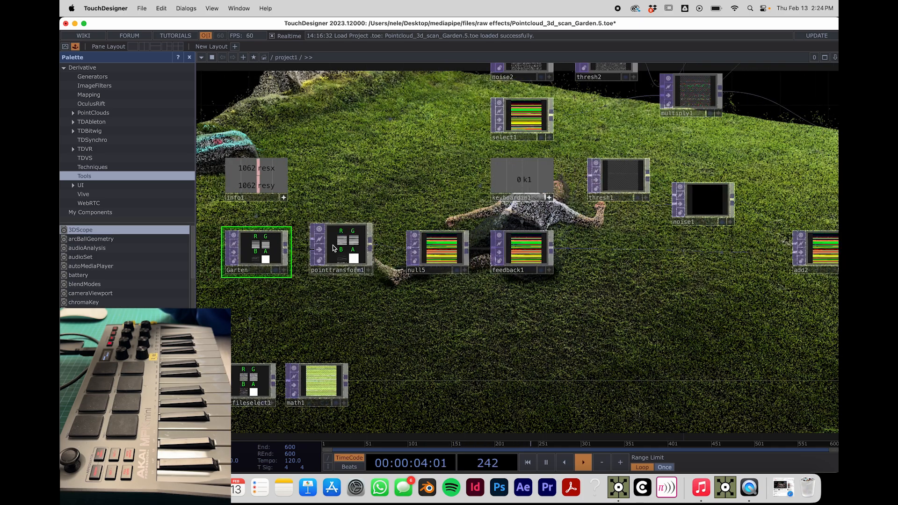
{"action": "left_click", "coordinate": [339, 249]}
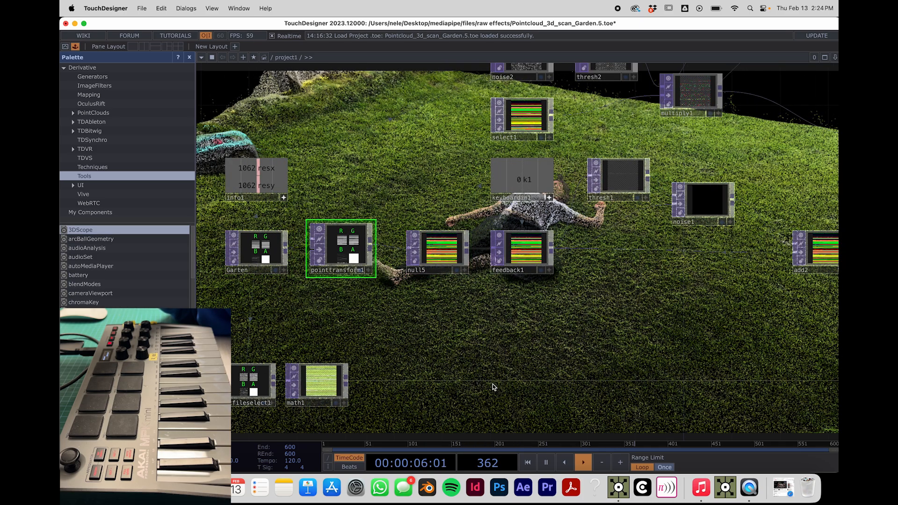